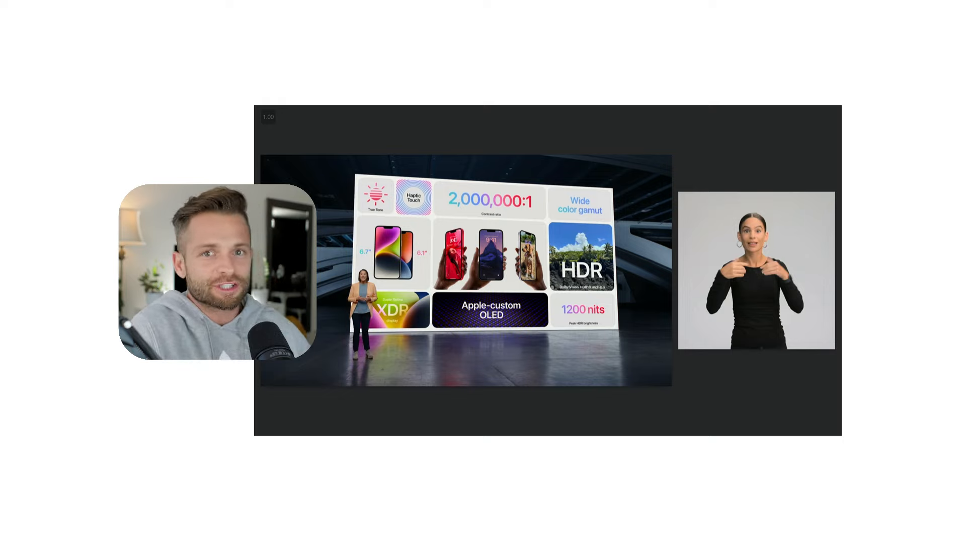
mouse_move(548, 278)
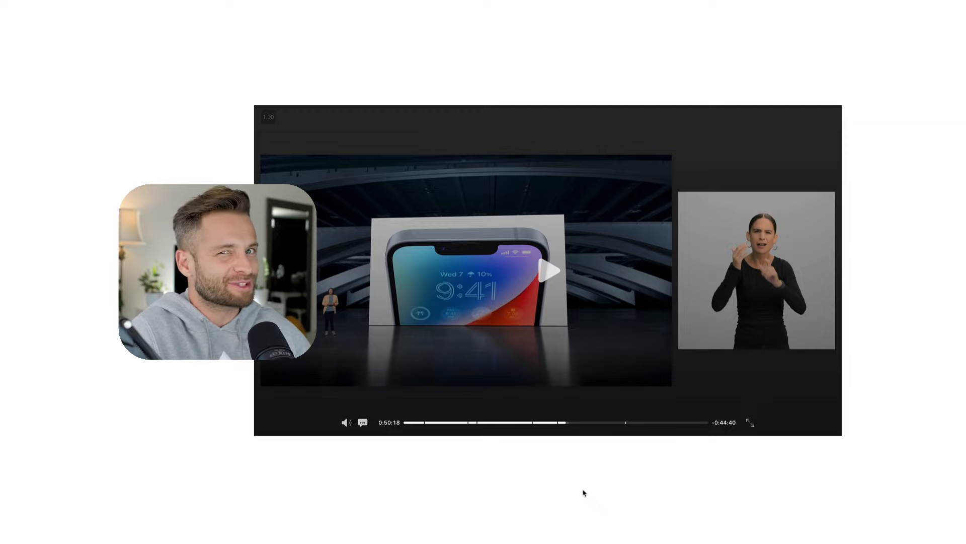
Play and pause over the colourful iPhone fan and stage lineup, reaching about 50:40.
left_click(546, 284)
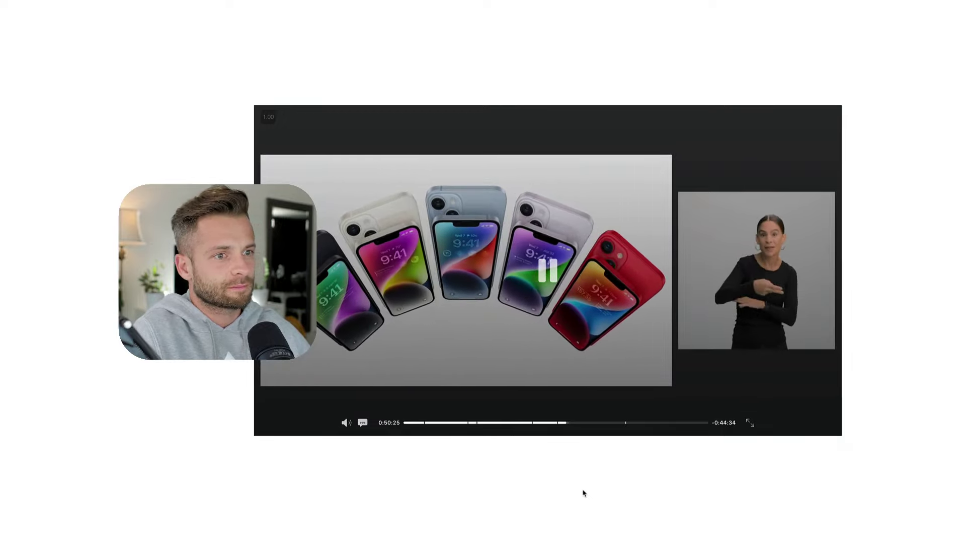
left_click(545, 273)
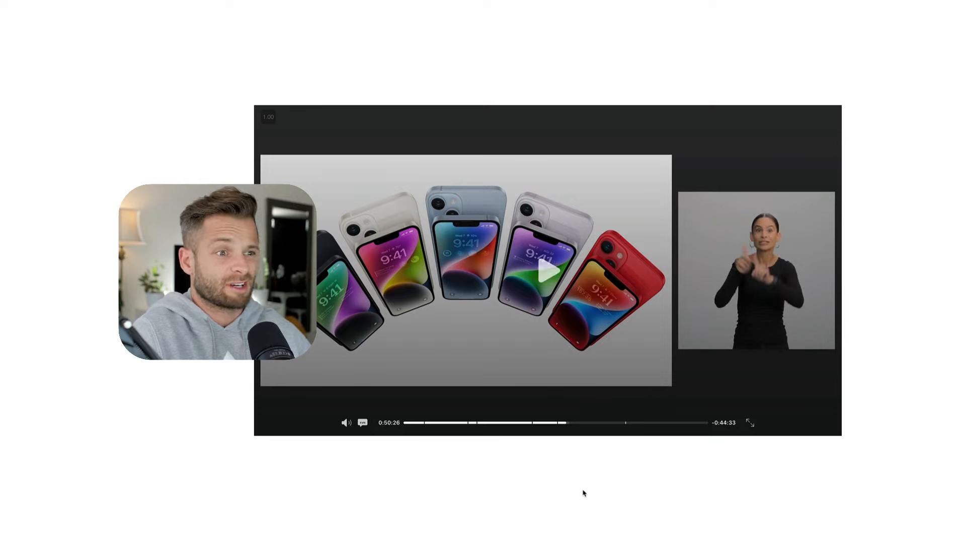
left_click(548, 274)
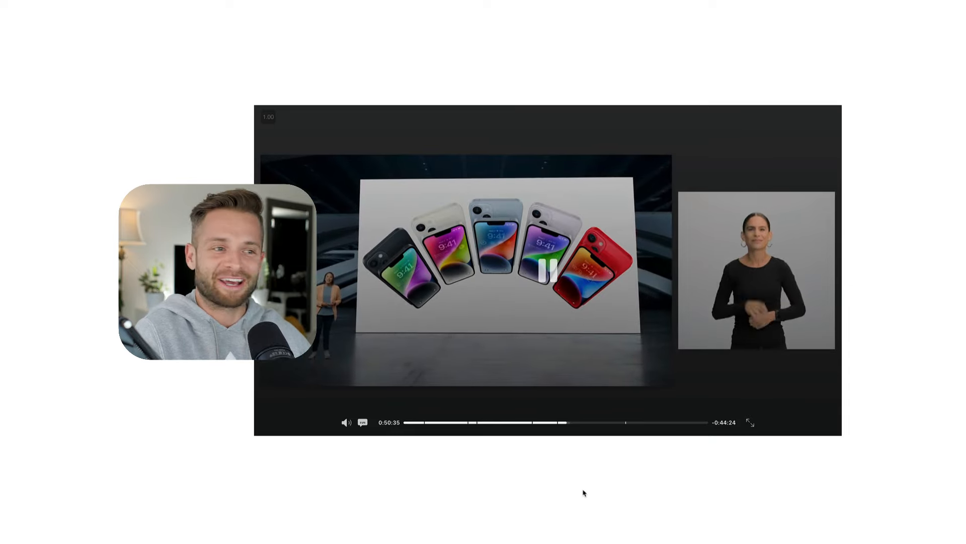
left_click(548, 271)
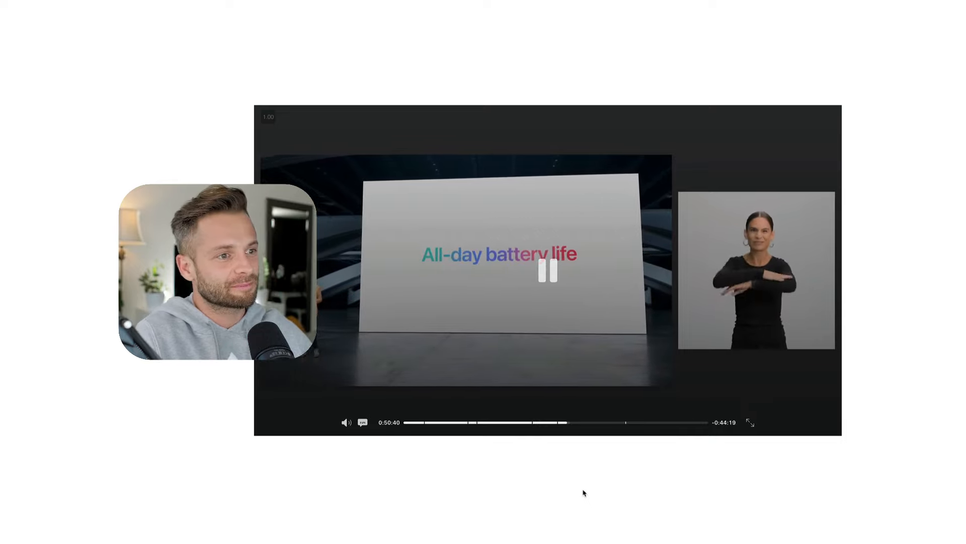
Pause on the All-day battery slide and the battery claim, playing on to 51:13.
left_click(548, 275)
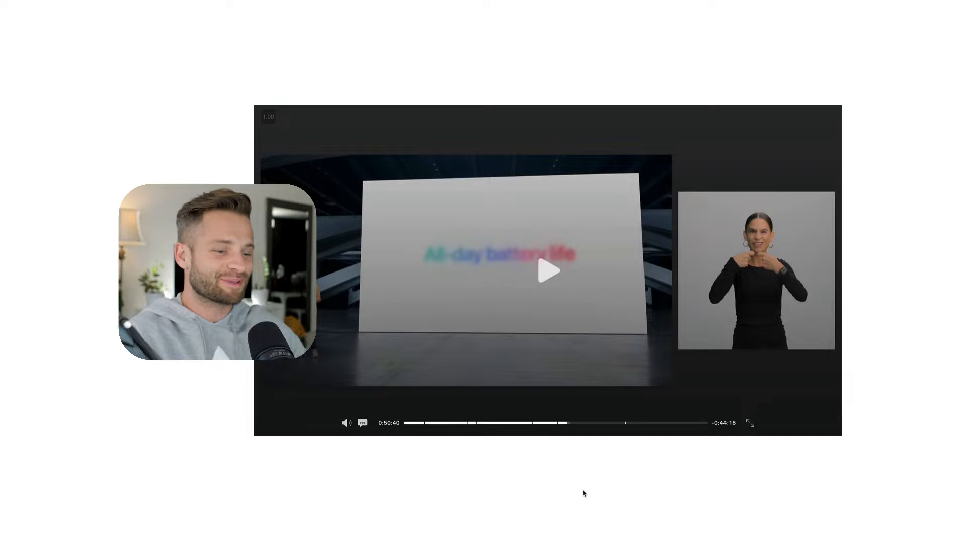
left_click(548, 284)
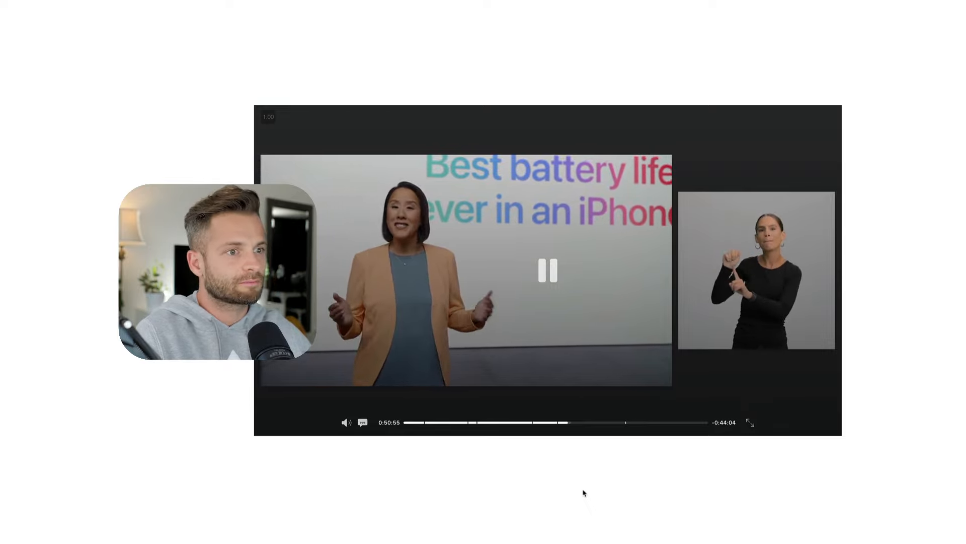
left_click(547, 271)
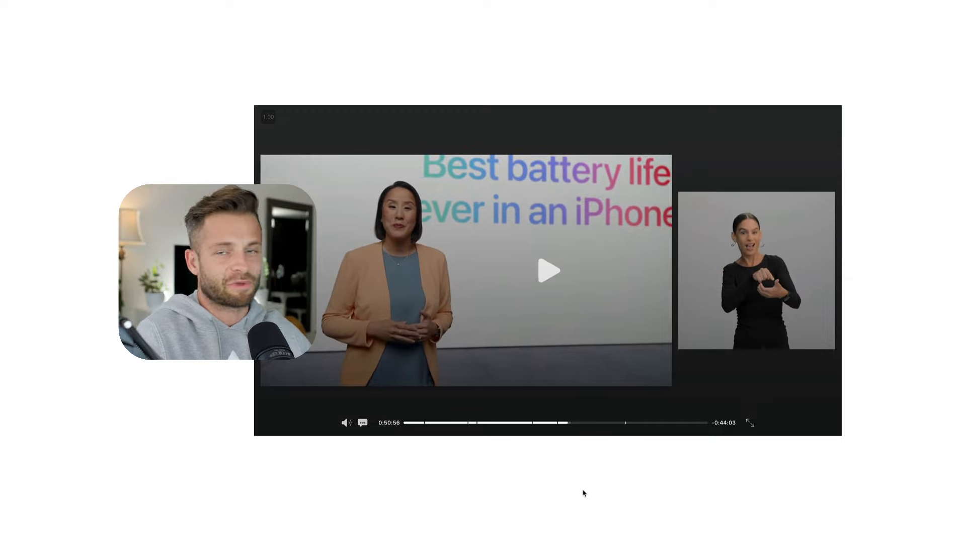
left_click(546, 271)
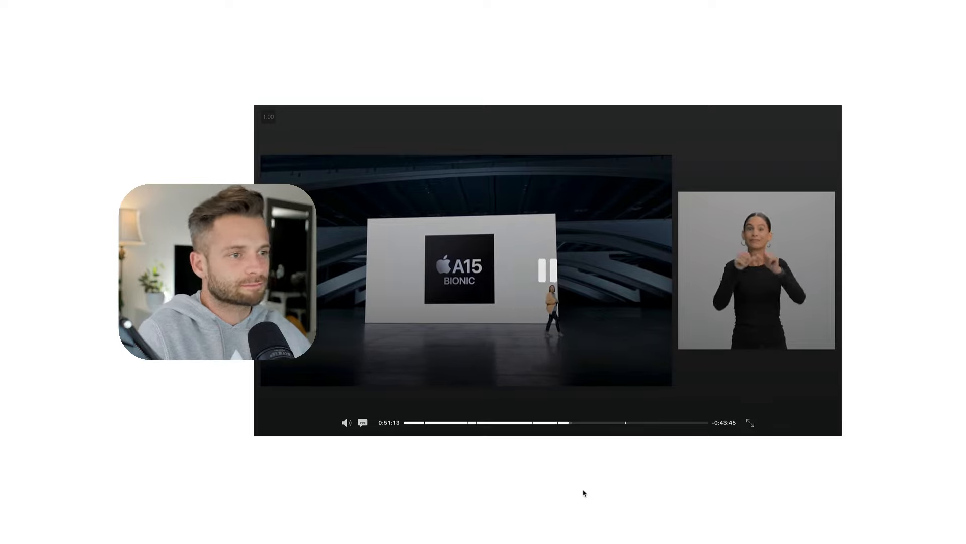
Pause on the A15 Bionic slide, then resume playback toward the chip diagram.
left_click(544, 277)
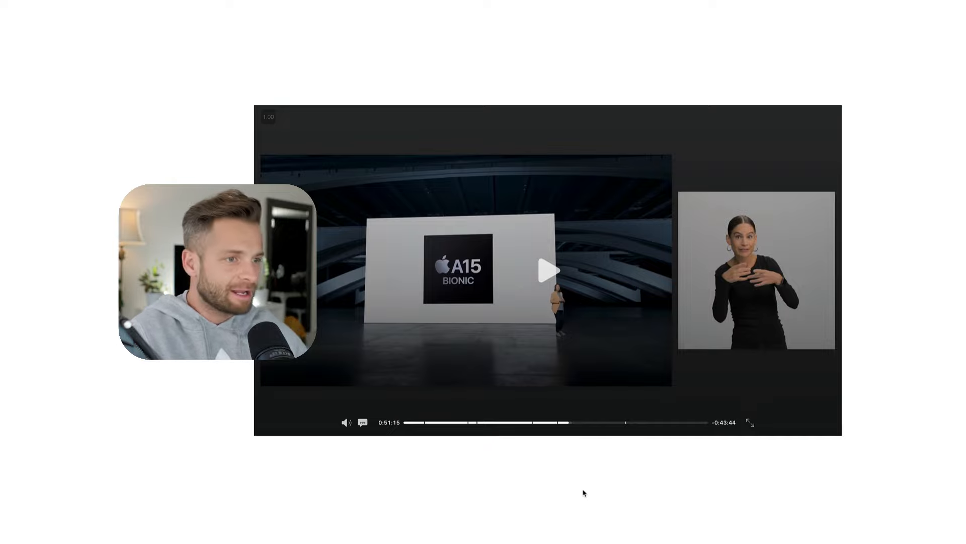
left_click(547, 277)
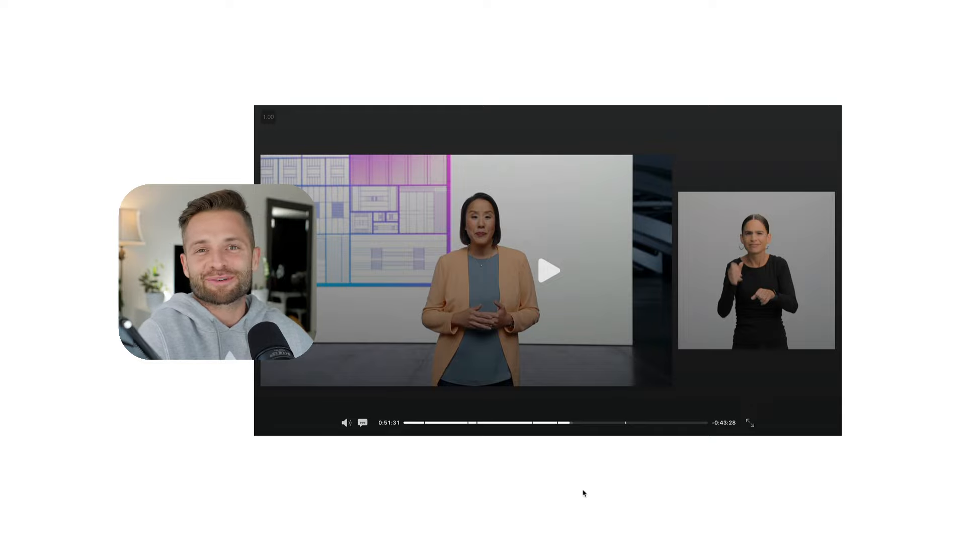
Pause on the A15 Neural Engine diagram, then play on to the image signal processor slide.
left_click(548, 280)
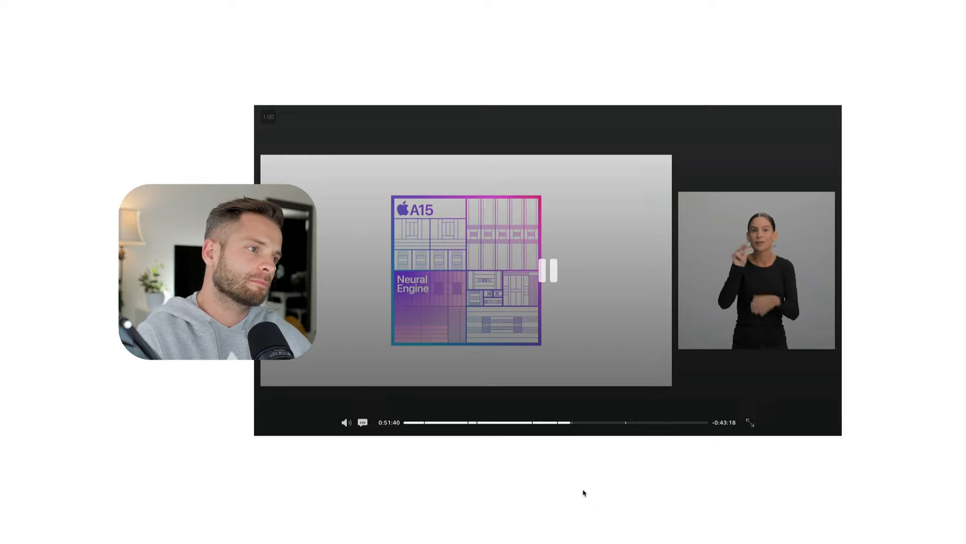
left_click(548, 277)
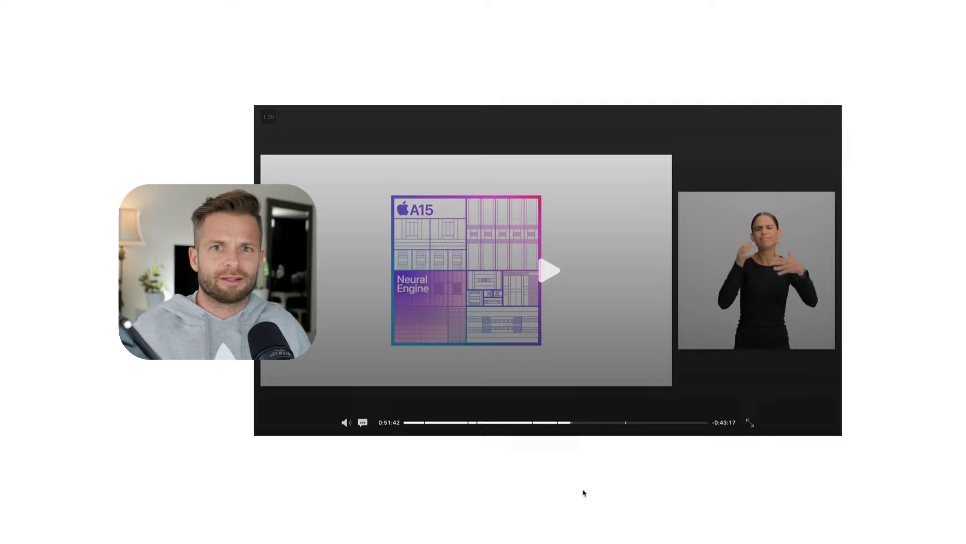
left_click(550, 275)
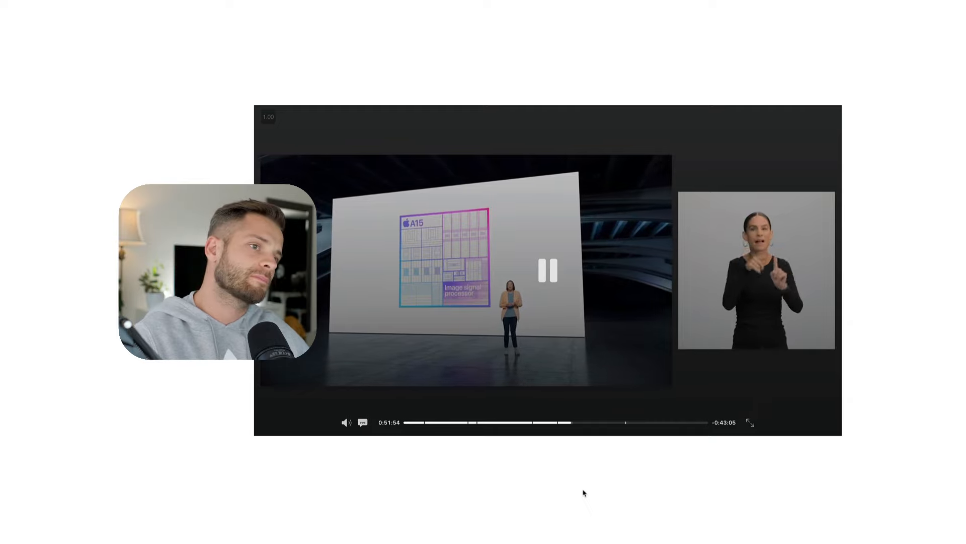
Pause on the image signal processor slide, then play on to the dual-camera close-up.
left_click(546, 274)
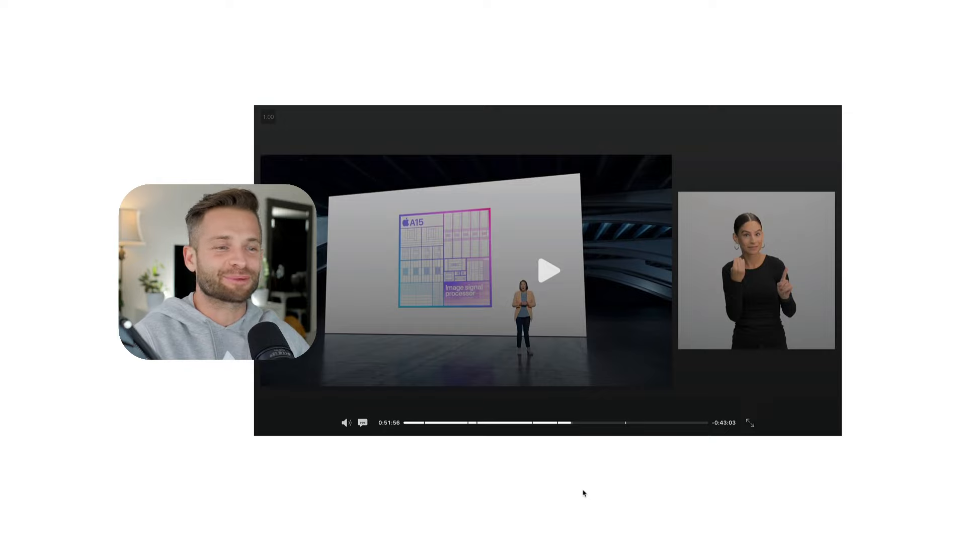
left_click(551, 279)
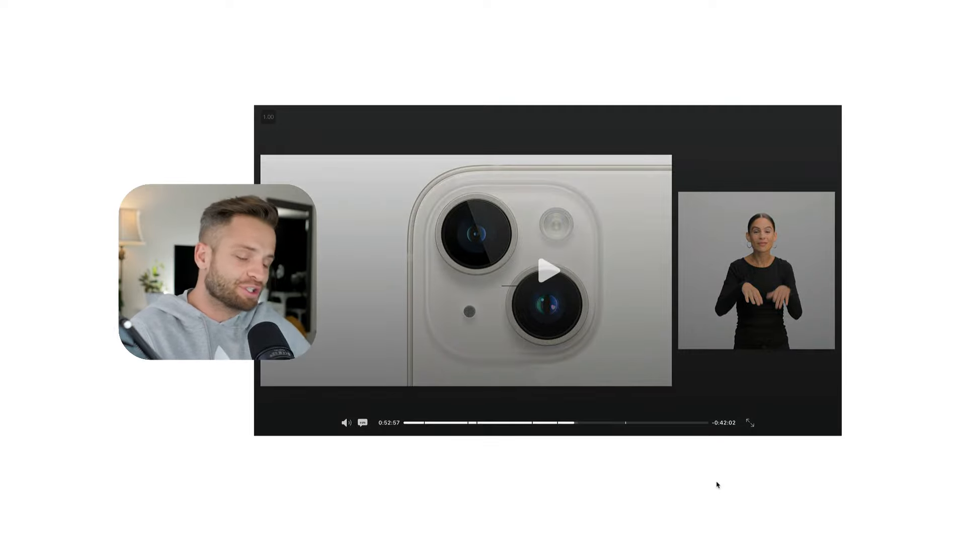
Resume, pause briefly on the Main camera slide, then play on toward 53:22.
left_click(548, 274)
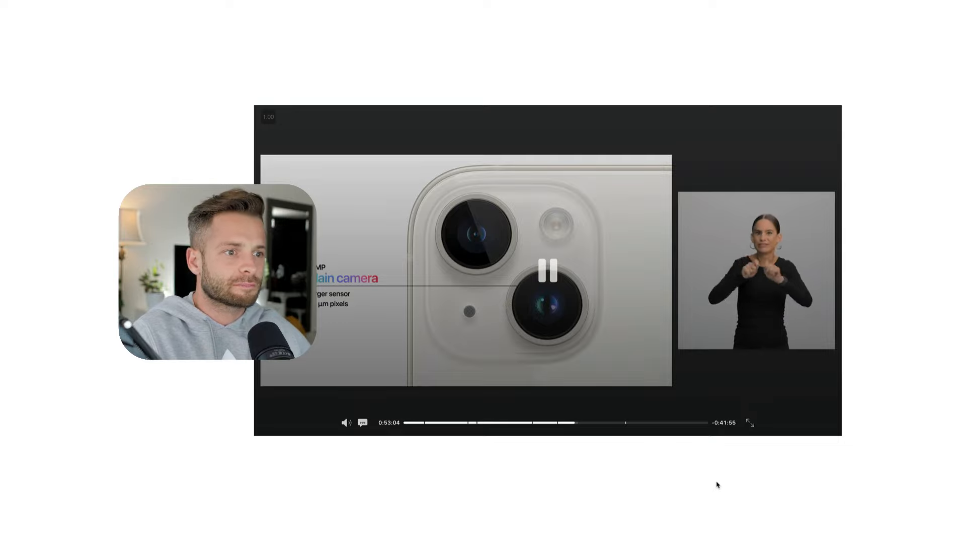
left_click(547, 275)
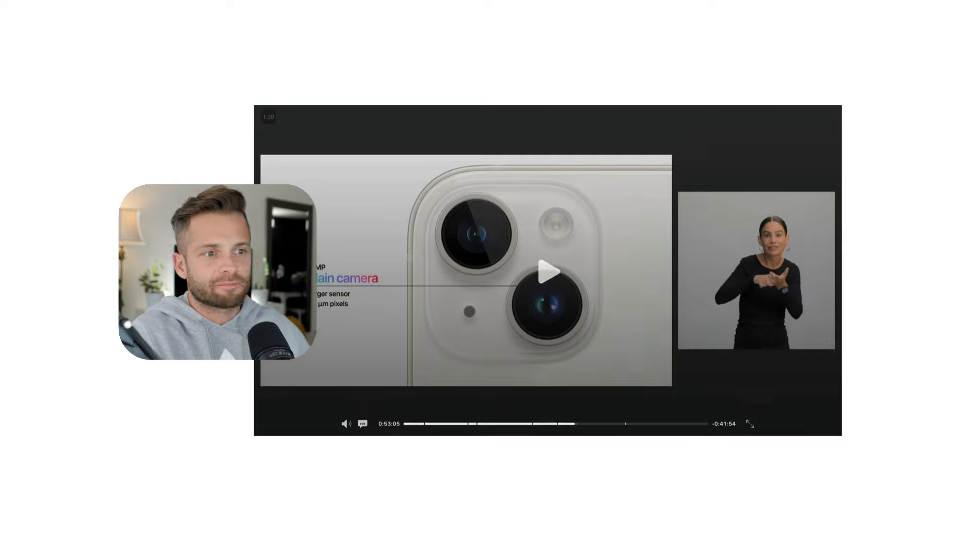
left_click(548, 280)
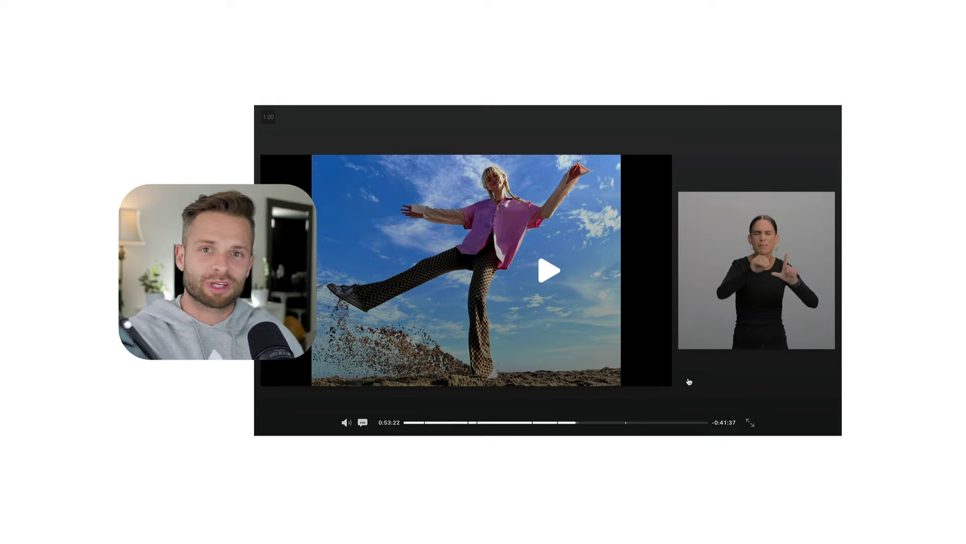
left_click(547, 284)
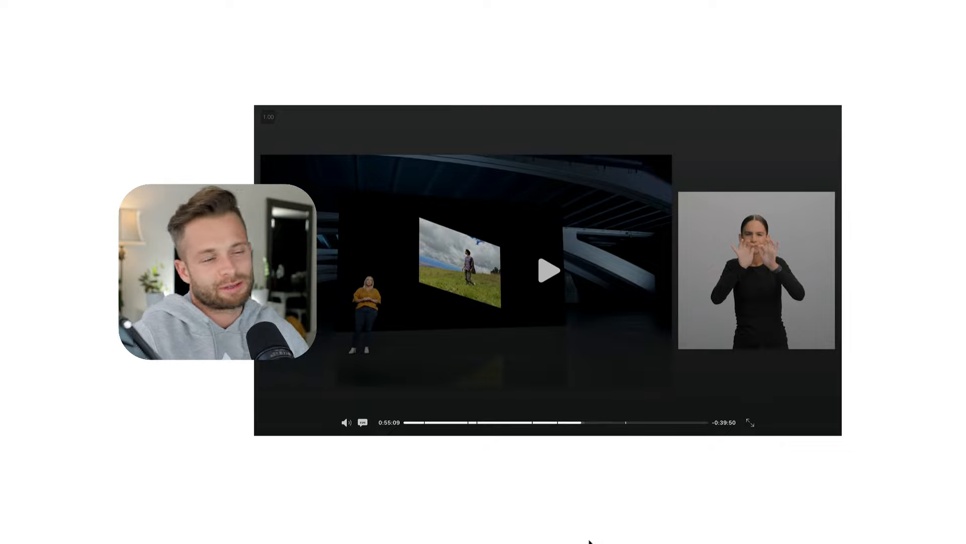
Resume playback from the on-stage photo toward the three-women photo at 55:25.
left_click(548, 269)
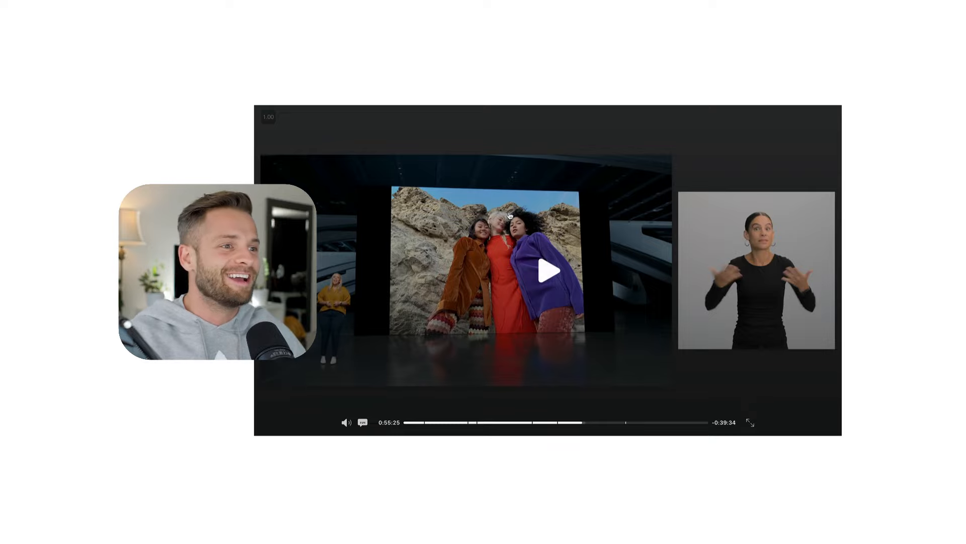
left_click(548, 270)
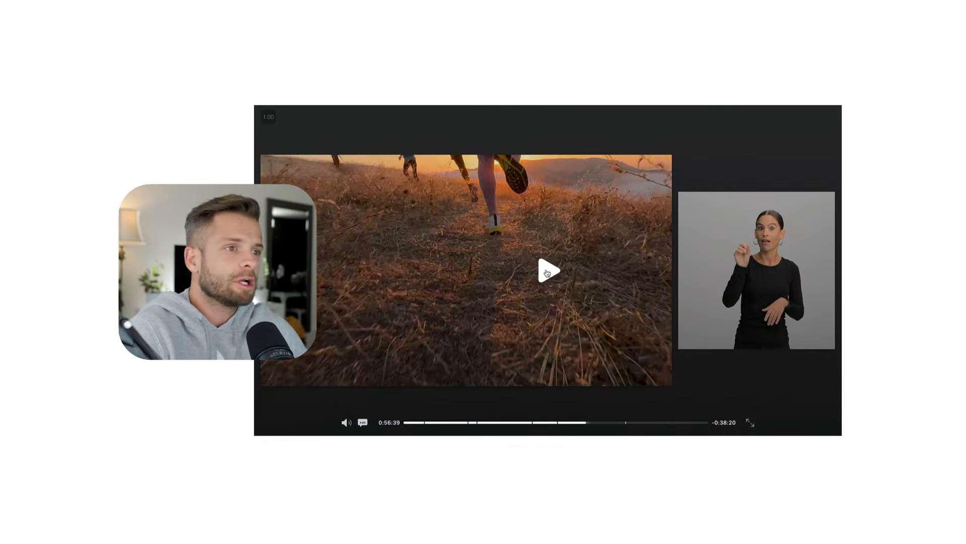
Resume playback into the iPhone 14 Pro Dynamic Island alerts at about 1:11:17.
left_click(548, 272)
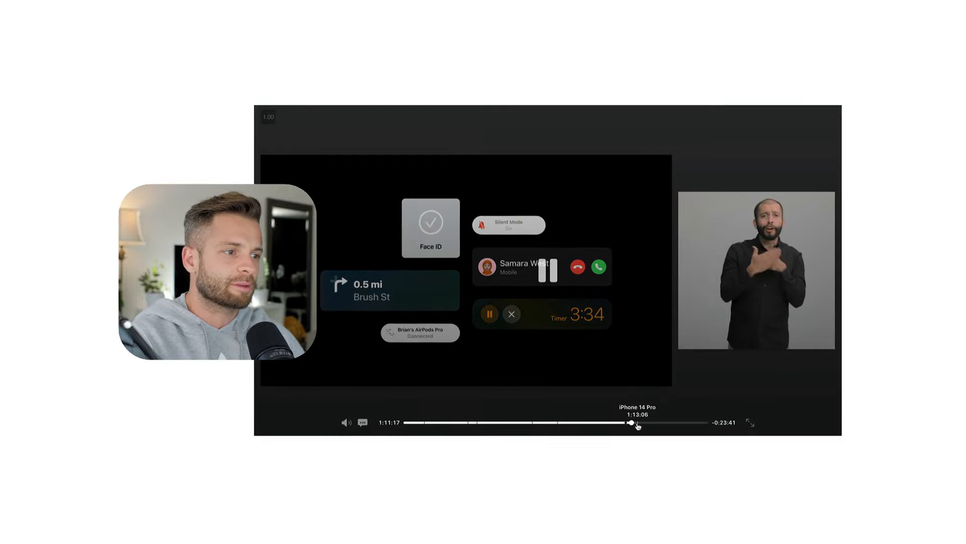
Scrub the timeline forward to the three iPhone 14 Pro lock screens near 1:15:08.
left_click_drag(629, 422, 640, 425)
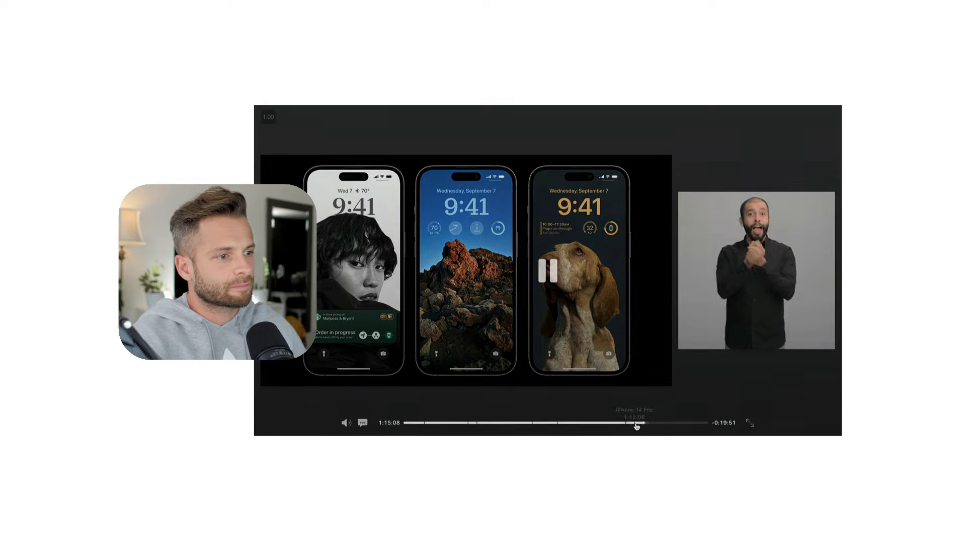
Skip ahead to the A16 Bionic introduction and play on to the product manager at 1:19:12.
left_click_drag(636, 423, 656, 423)
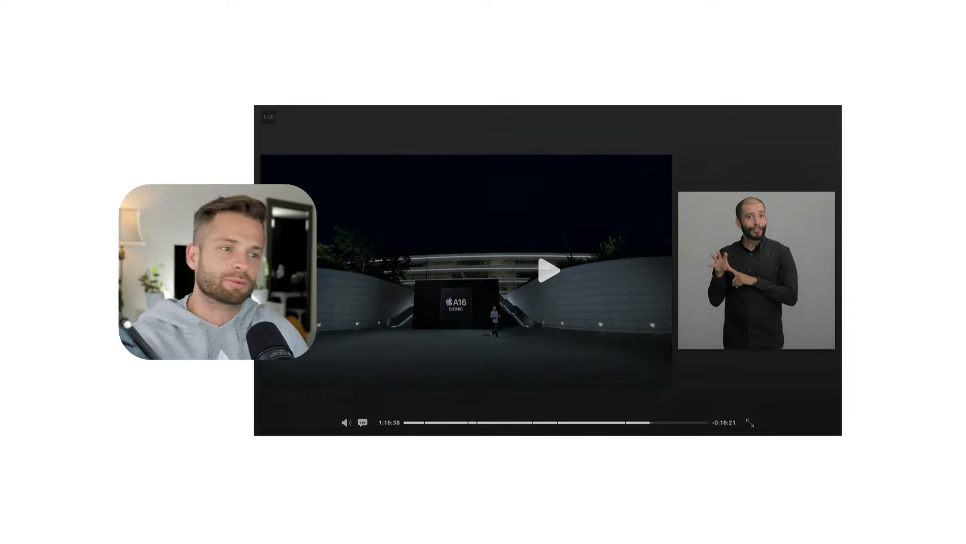
left_click(559, 282)
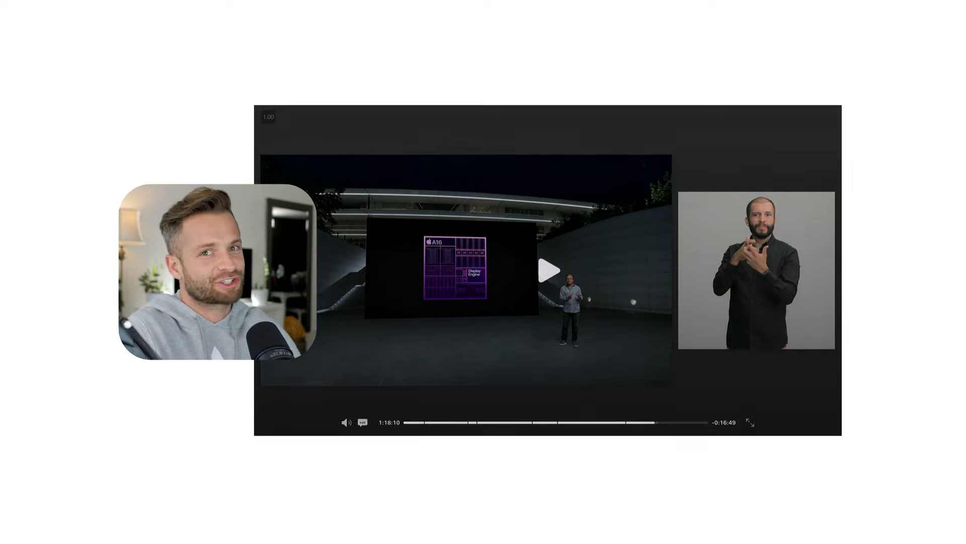
left_click(545, 280)
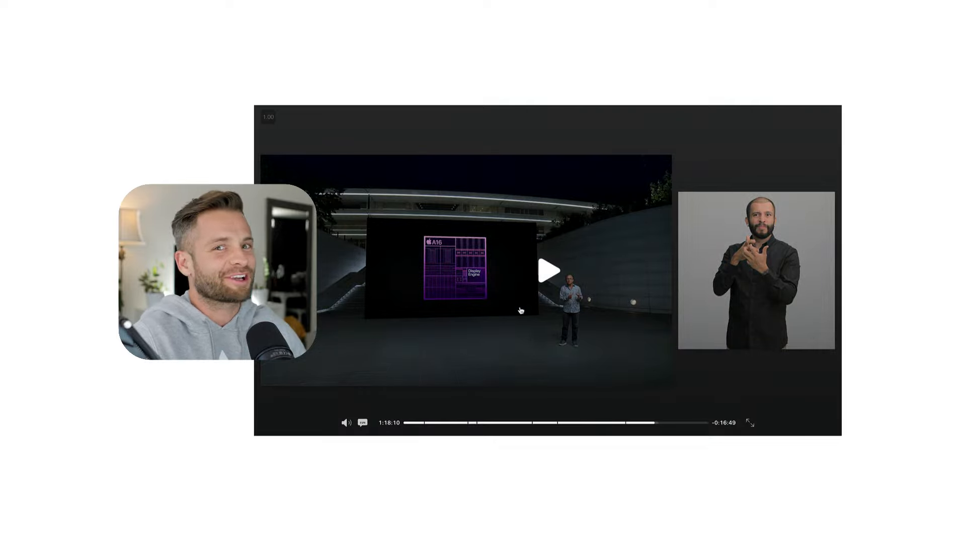
left_click(549, 282)
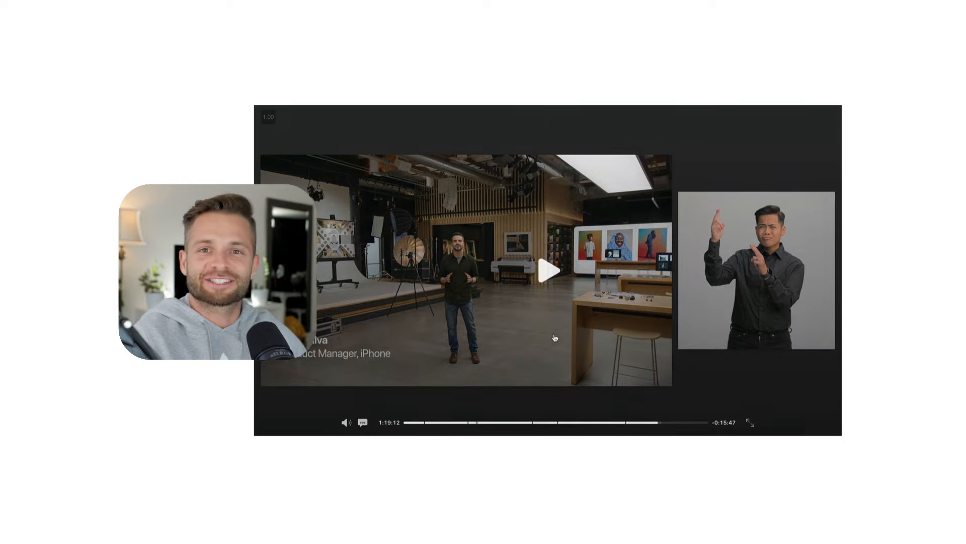
Resume the event from the studio introduction toward the camera close-up at 1:19:25.
left_click(545, 281)
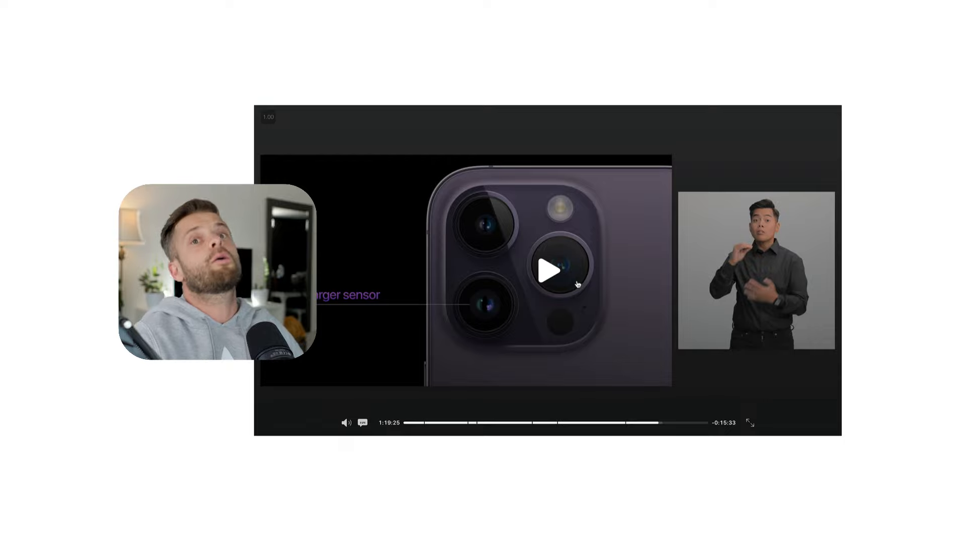
Play past the camera close-up and stop on the main camera specifications list.
left_click(548, 268)
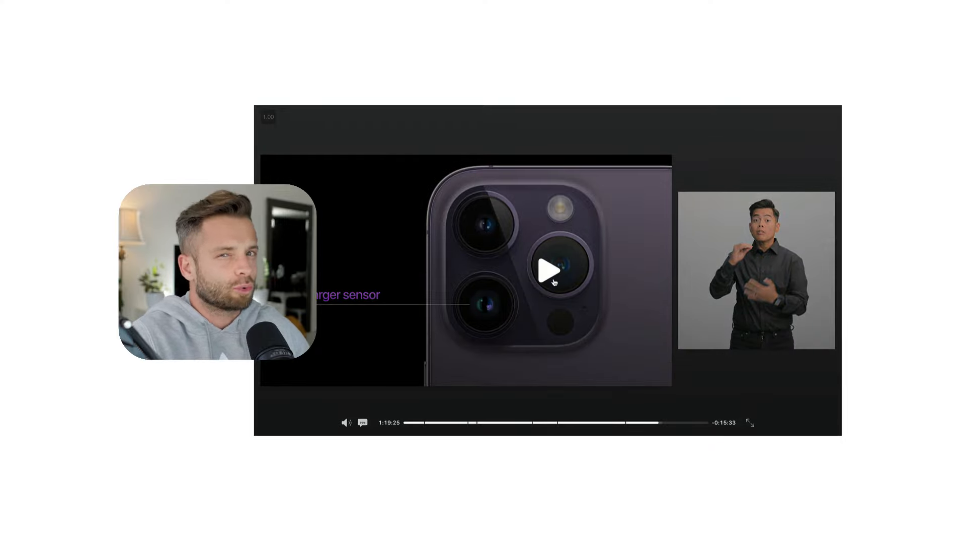
left_click(550, 268)
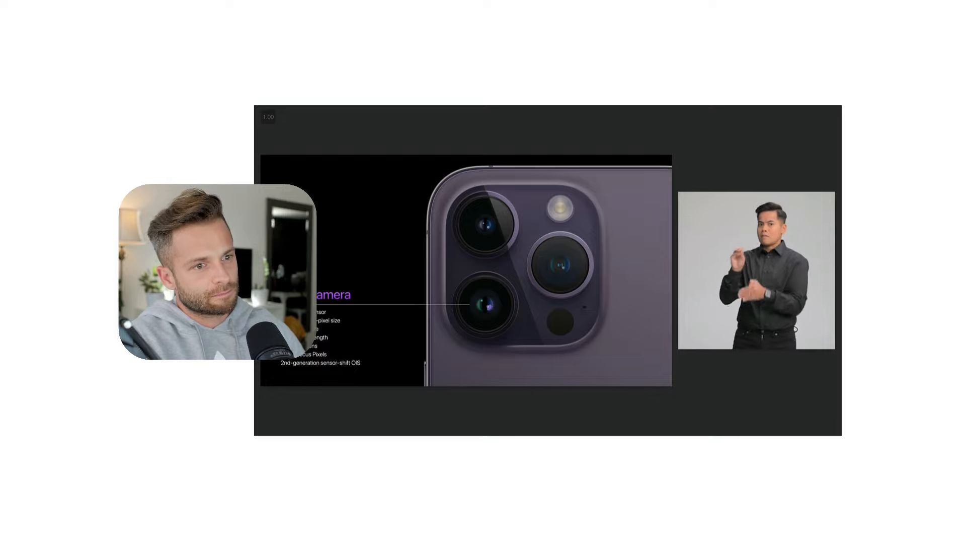
left_click(454, 348)
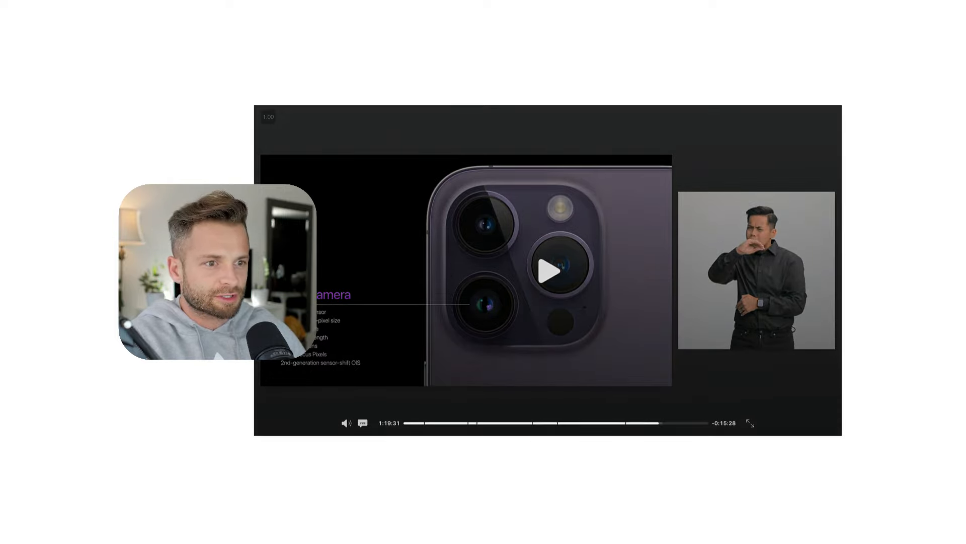
Resume past the specs and pause around 1:21:50 on the 12MP 2x Telephoto slide.
left_click(556, 269)
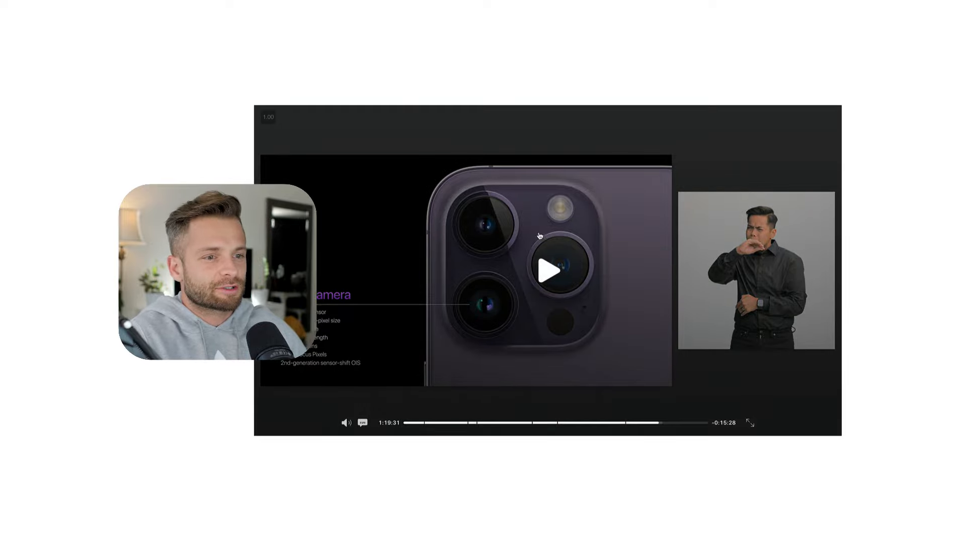
left_click(557, 267)
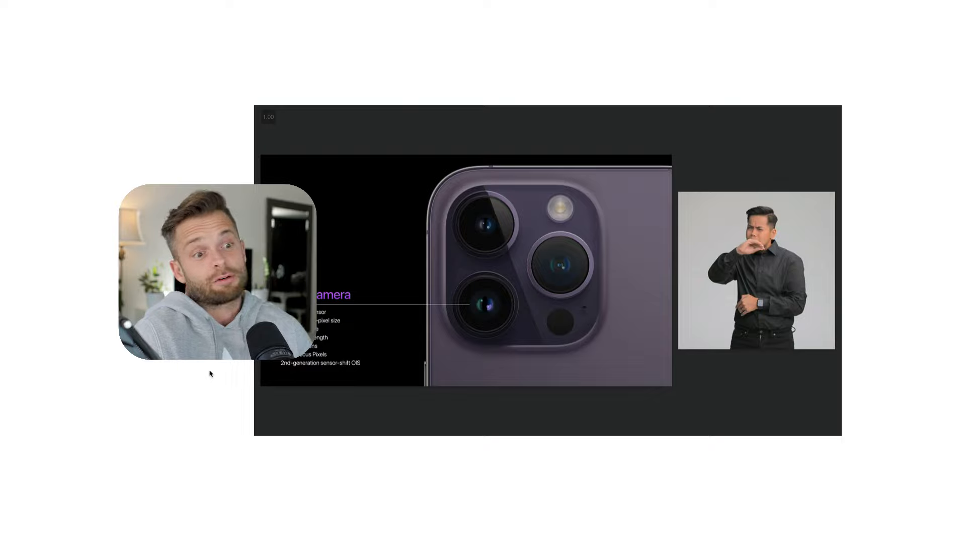
mouse_move(424, 515)
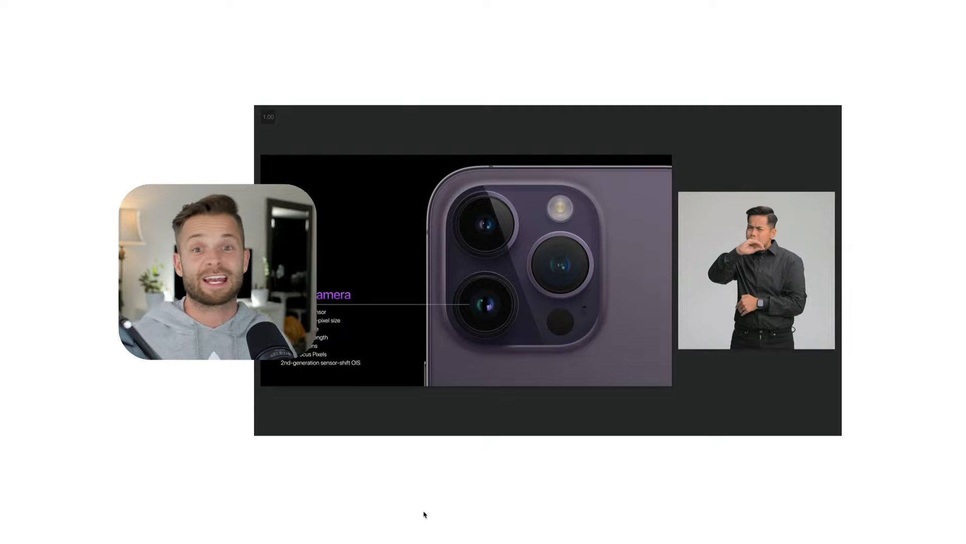
left_click(550, 272)
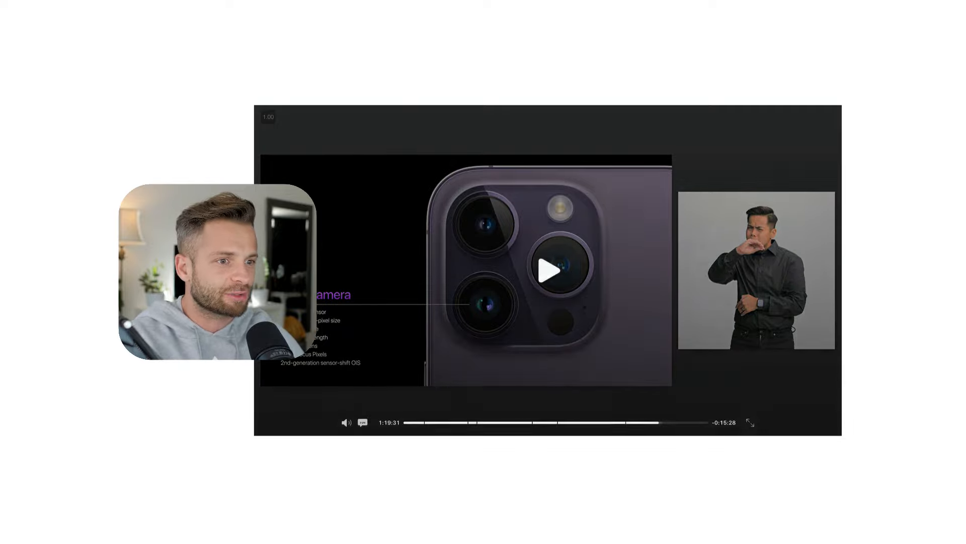
left_click(551, 272)
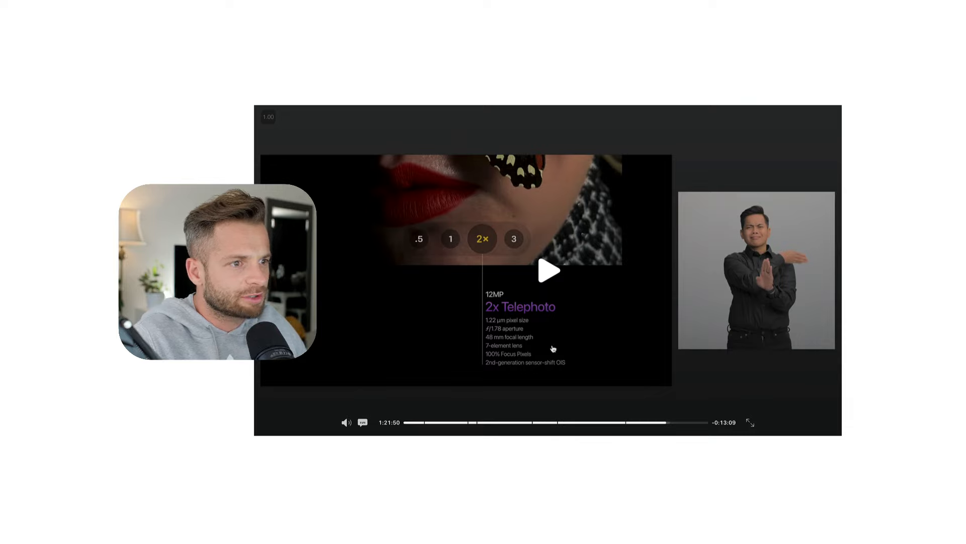
mouse_move(555, 286)
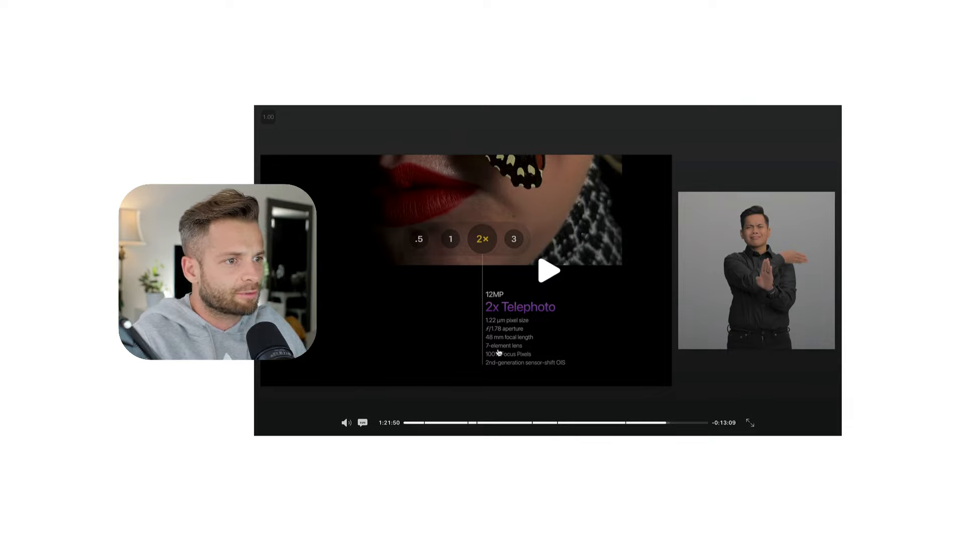
Resume the stream and pause on the sample seaside portrait photo.
left_click(548, 282)
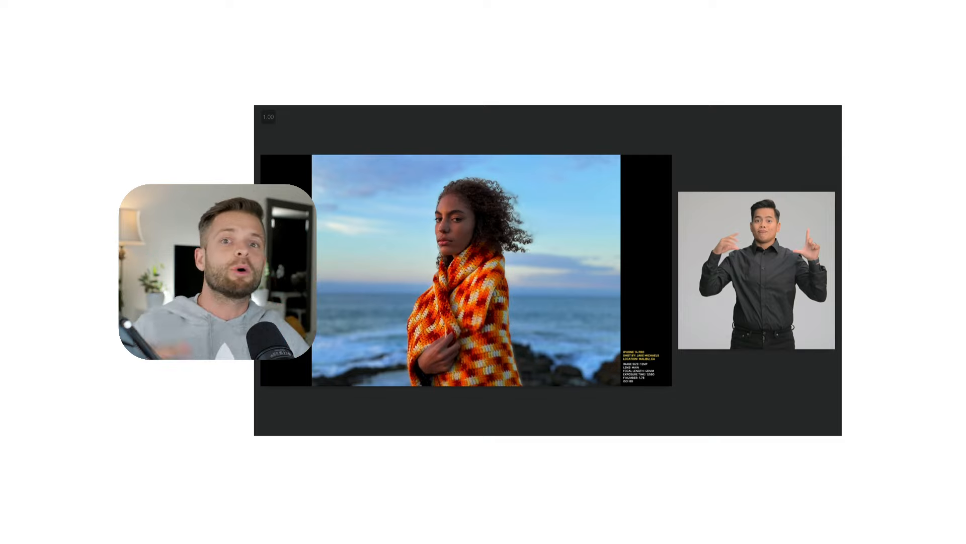
left_click(547, 275)
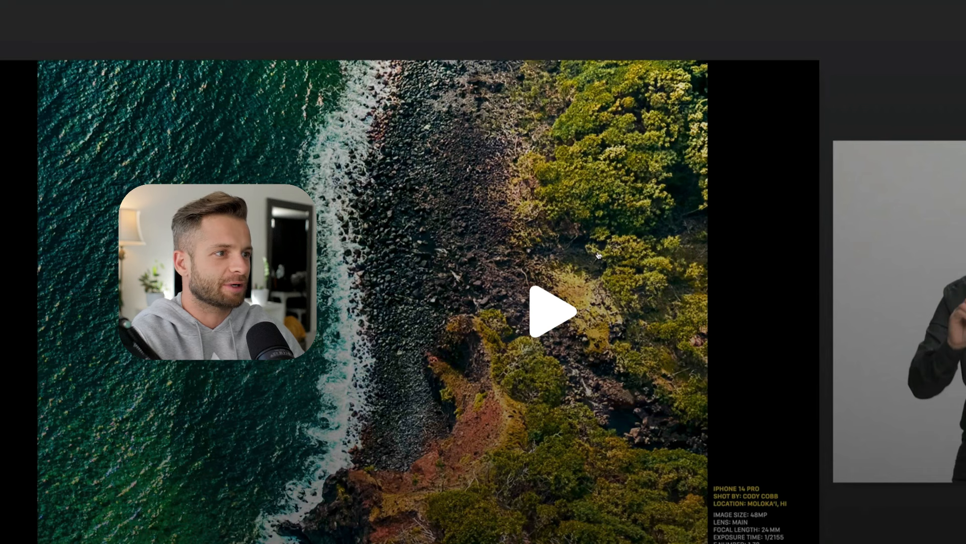
mouse_move(600, 448)
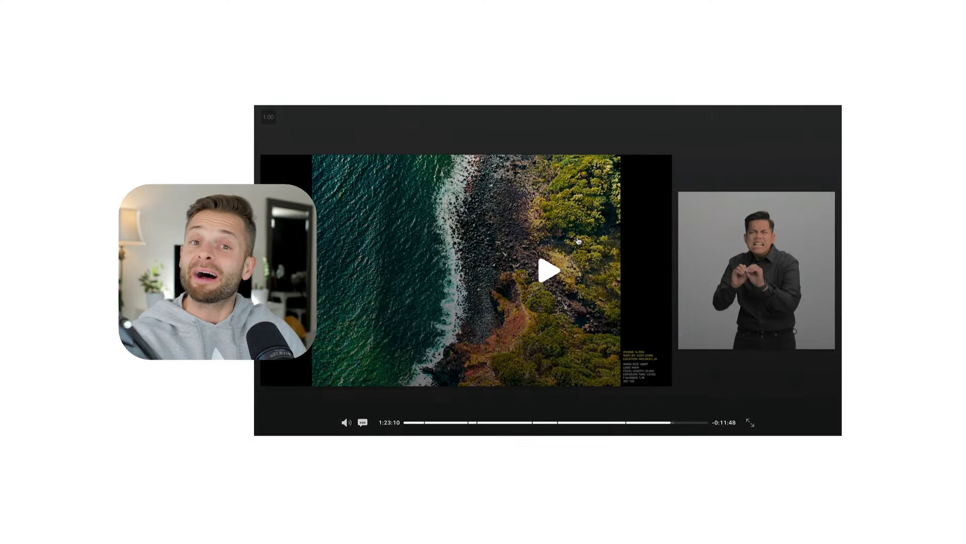
Resume the stream toward the triple-camera close-up at about 1:23:40.
left_click(548, 270)
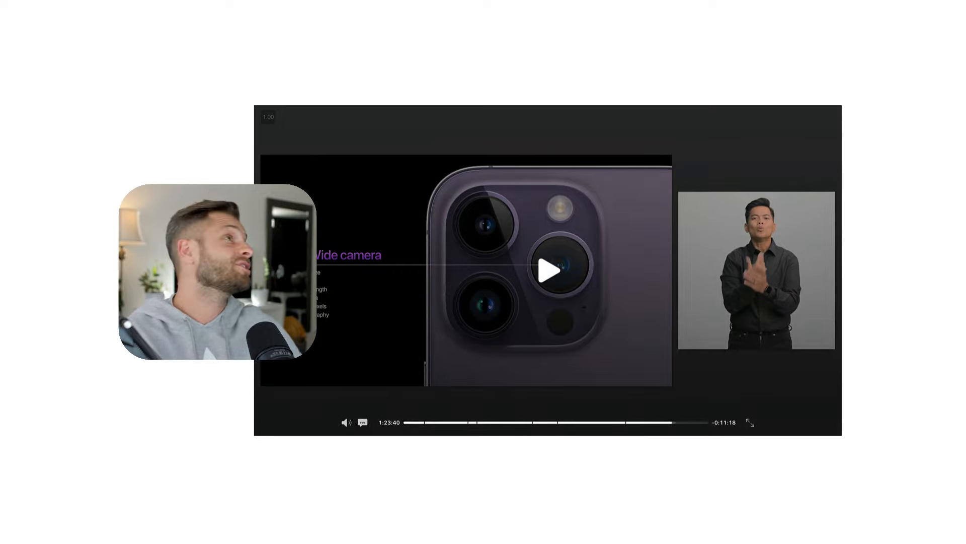
Restart playback from the triple-camera close-up and wide-camera slide.
left_click(547, 269)
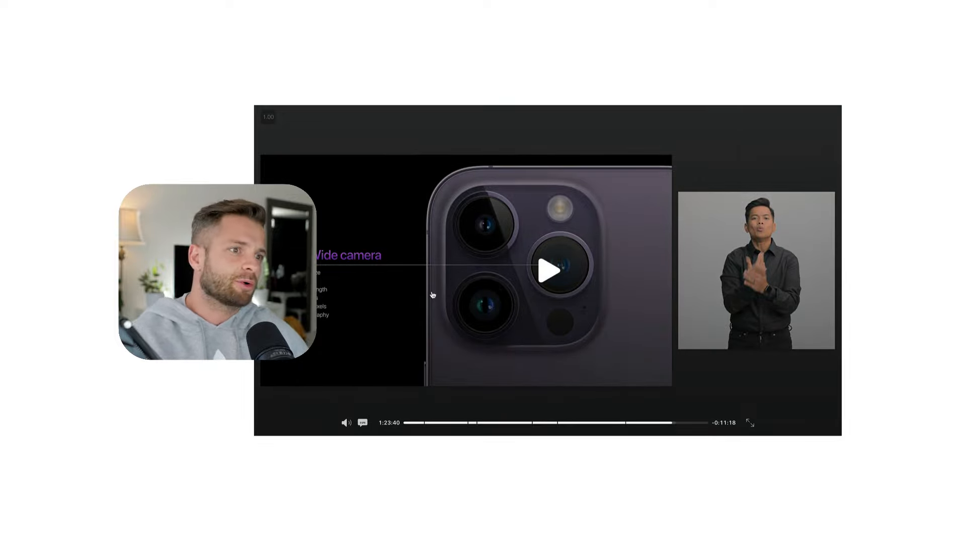
left_click(548, 271)
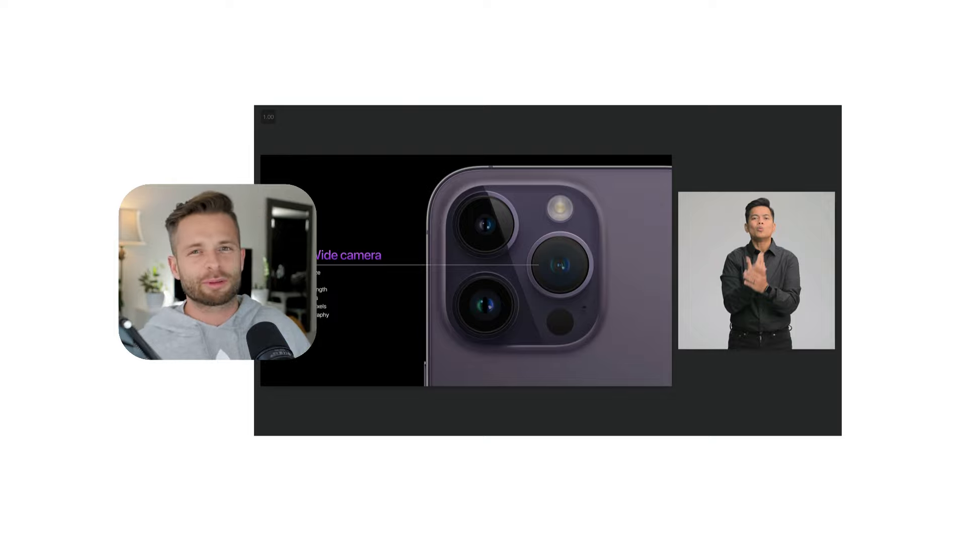
left_click(557, 276)
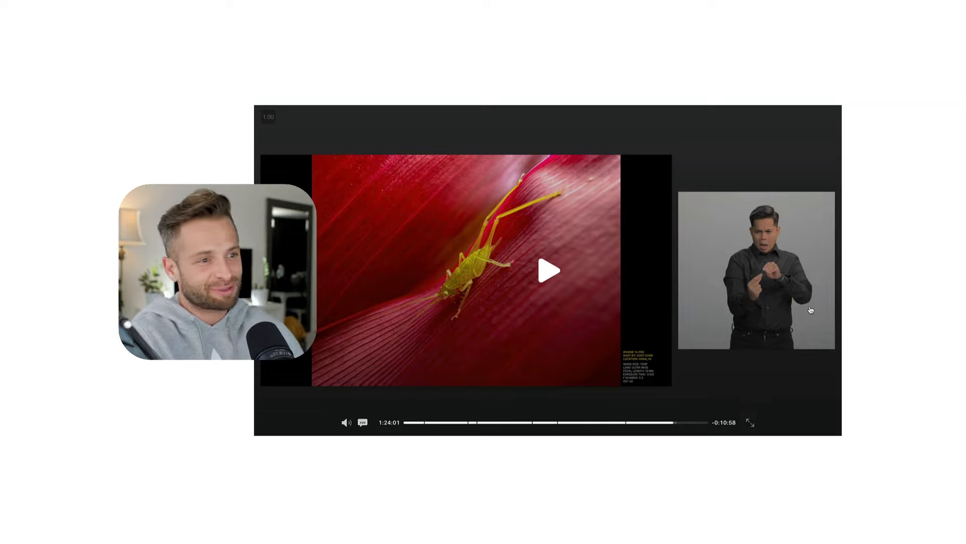
Play the stream on to the exploded lens elements shot at 1:24:16.
left_click(546, 272)
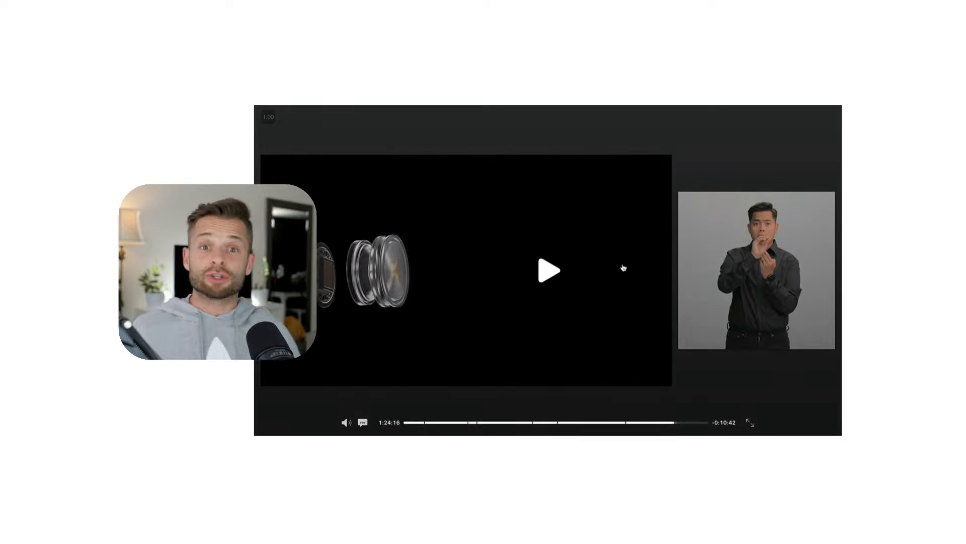
left_click(549, 270)
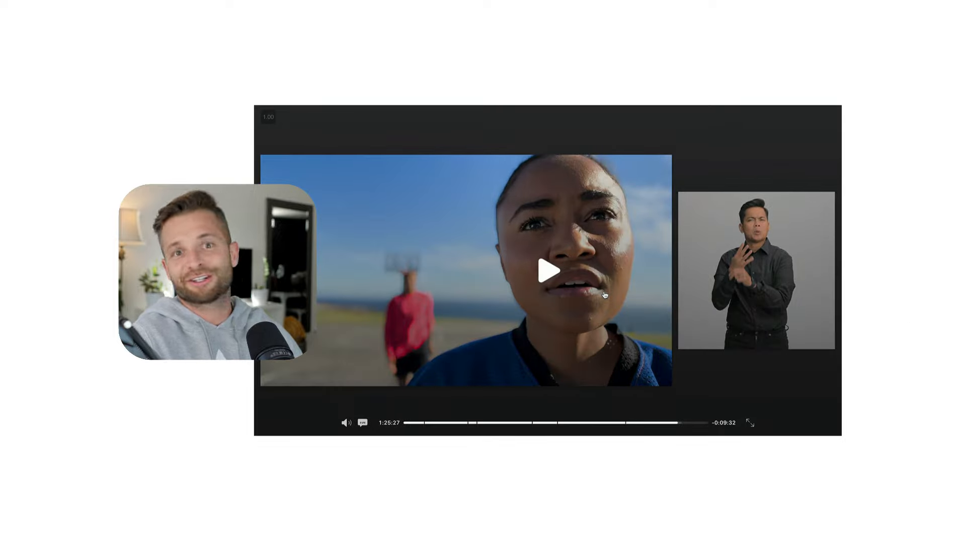
left_click(548, 269)
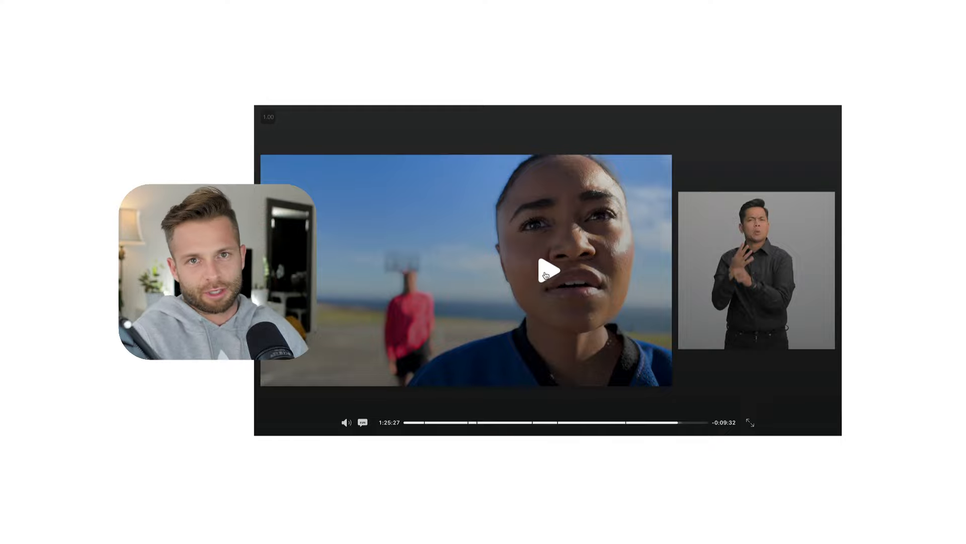
Resume playback past the woman's close-up toward the Apple Park night scene.
left_click(546, 270)
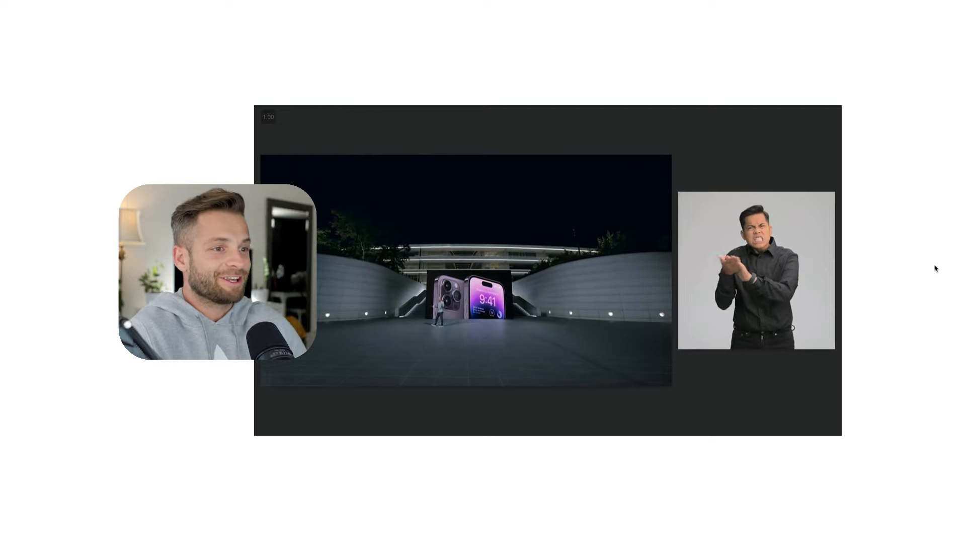
mouse_move(775, 492)
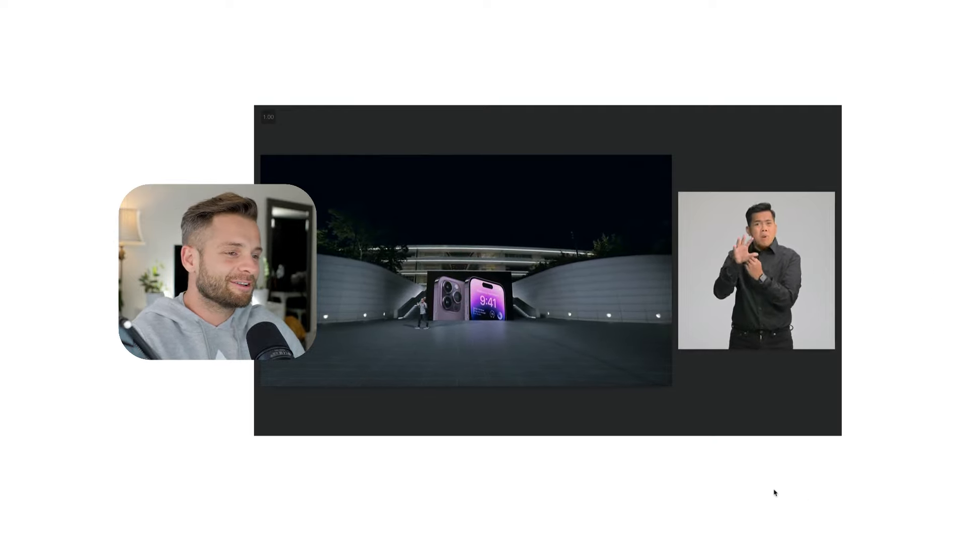